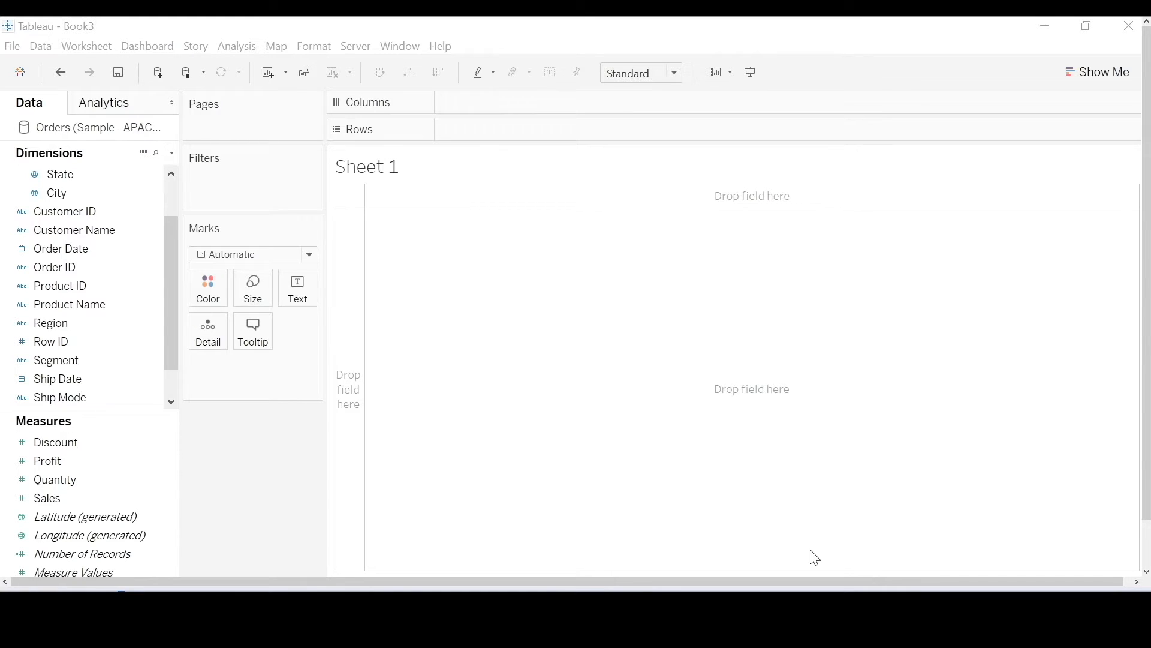
Step: Build monthly Sales lines by Order Date year, quarter and month, 2012–2015
left_click(55, 479)
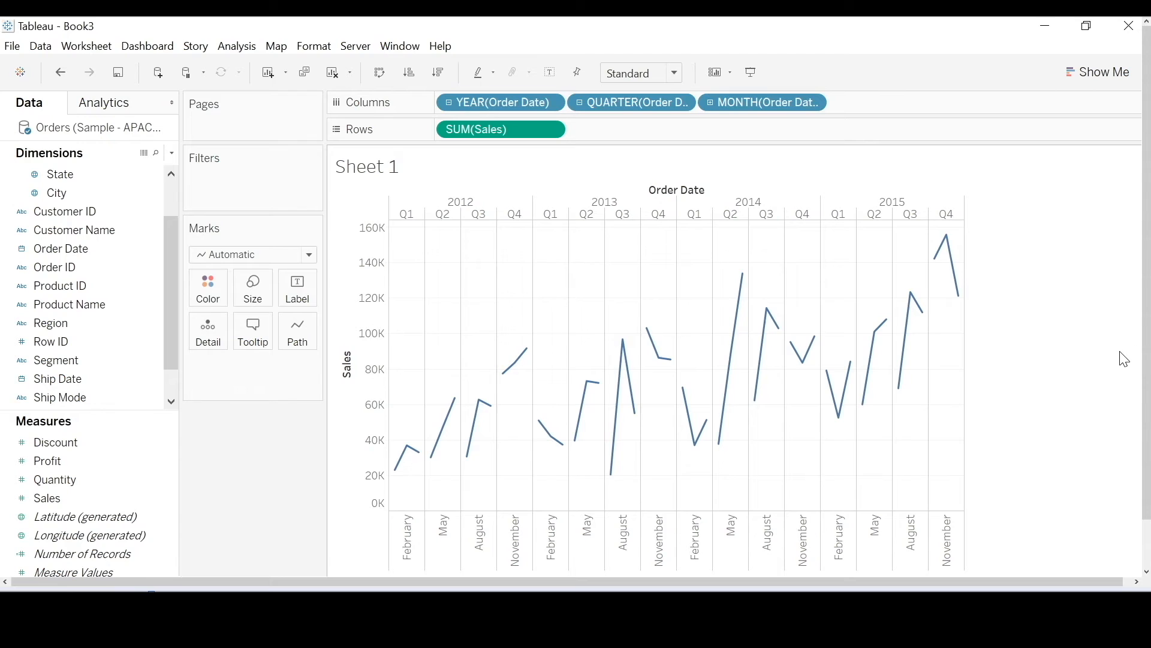
mouse_move(436, 451)
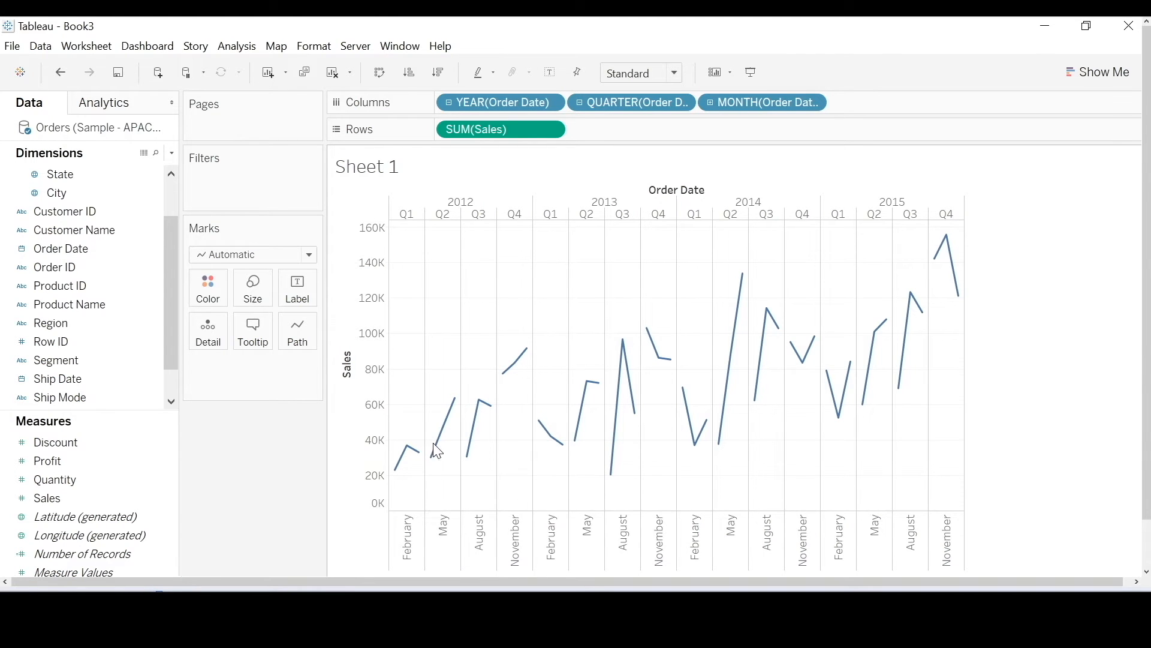
left_click(56, 480)
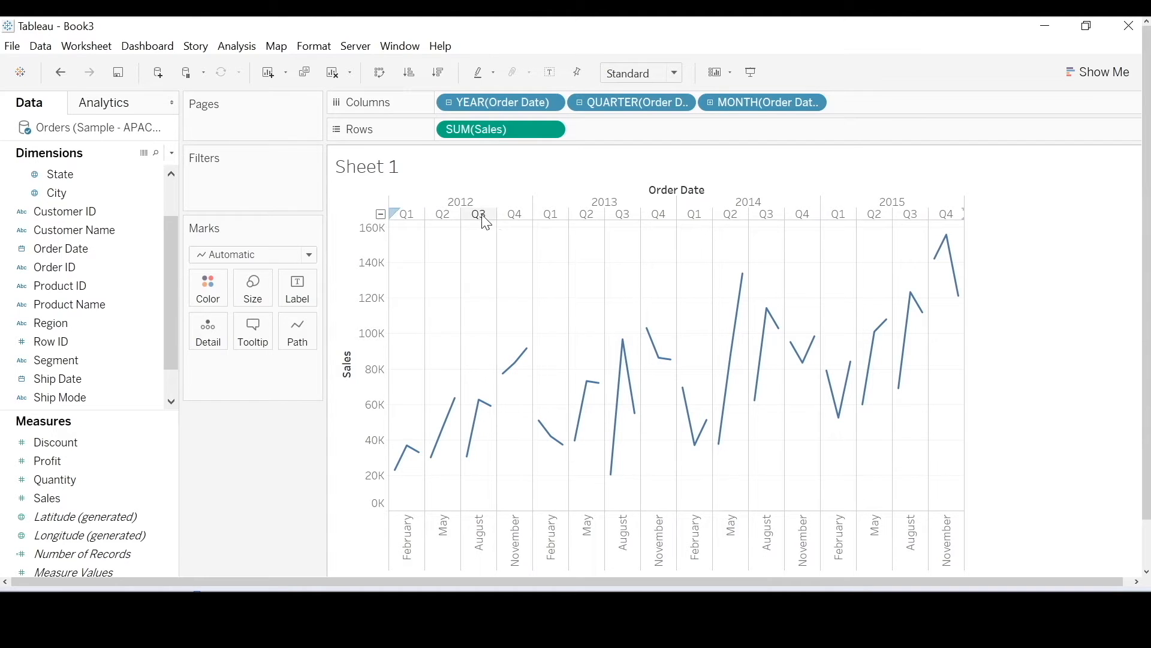
mouse_move(504, 375)
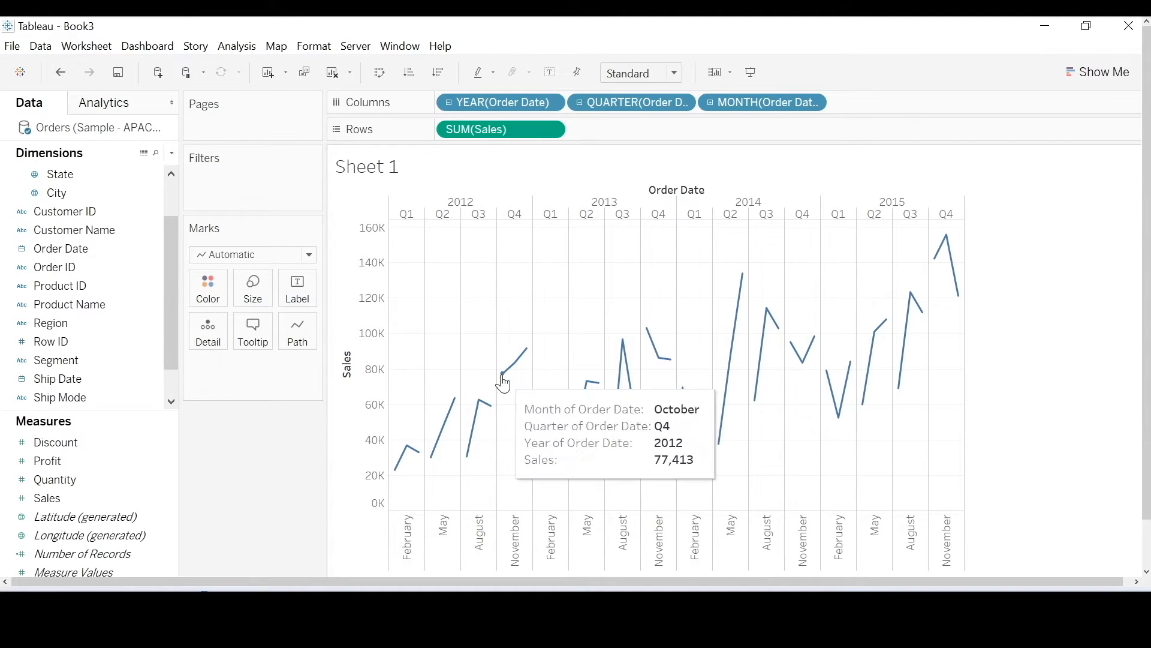
mouse_move(474, 163)
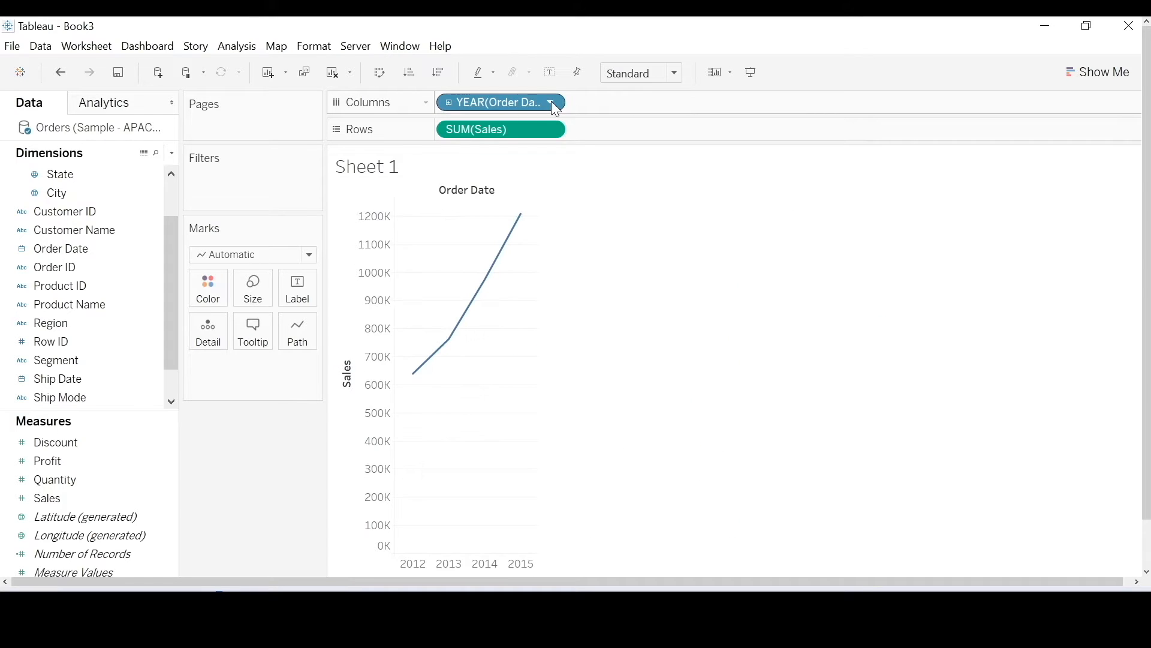
Step: Switch YEAR(Order Date) to a continuous year axis showing one rising line
left_click(552, 108)
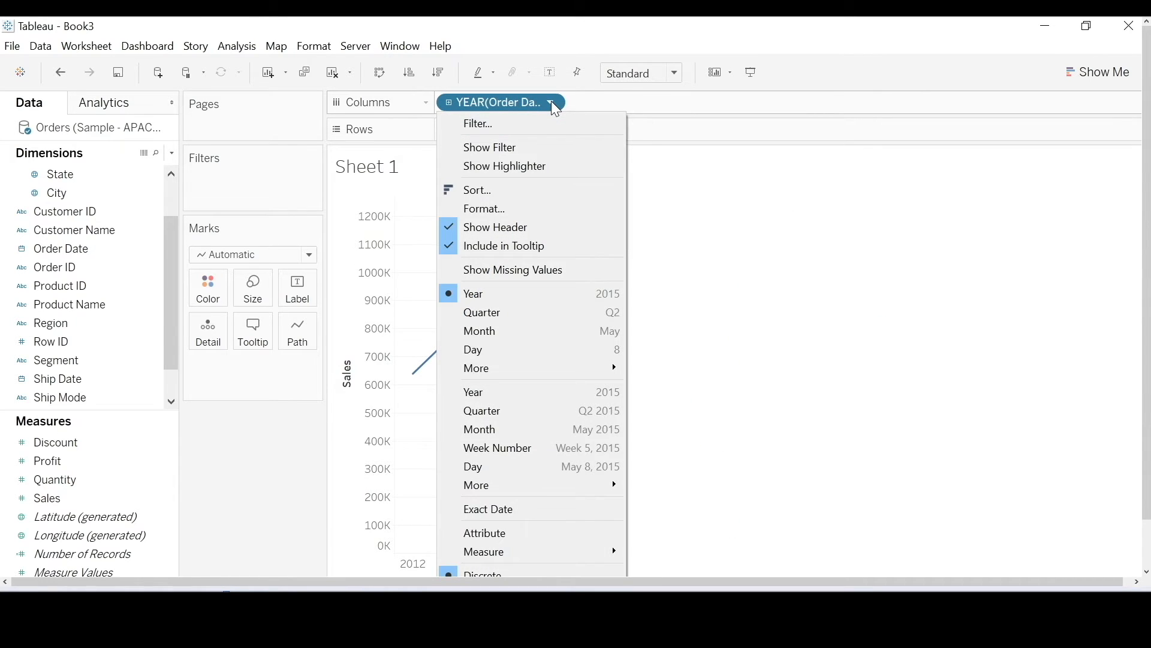
mouse_move(478, 123)
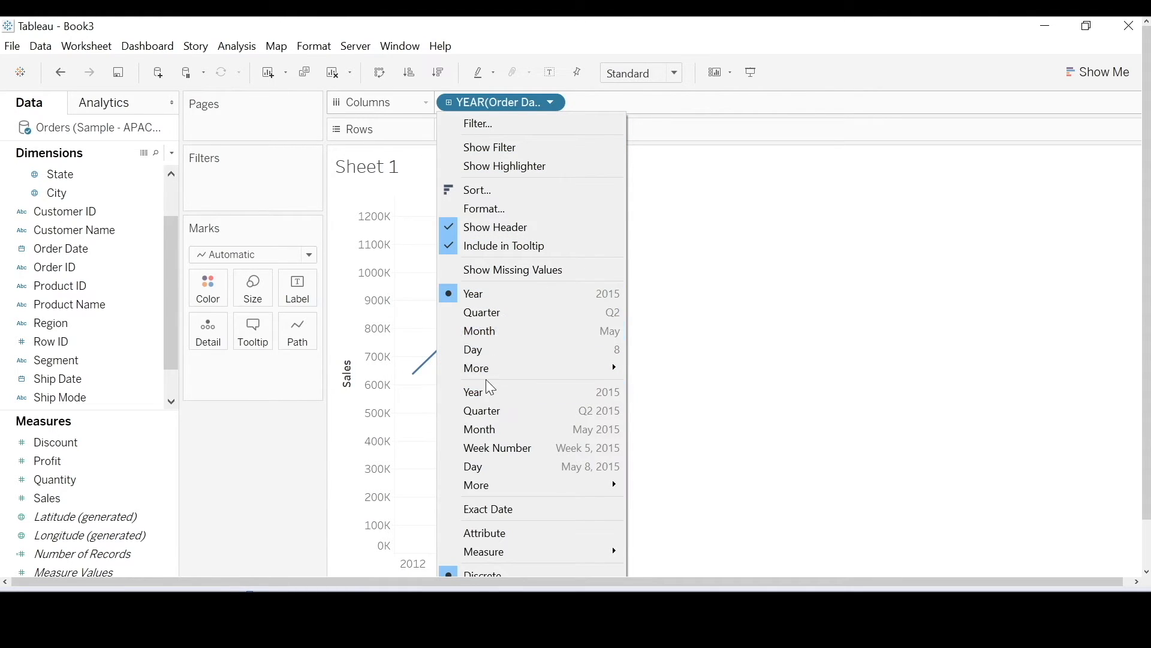
mouse_move(484, 392)
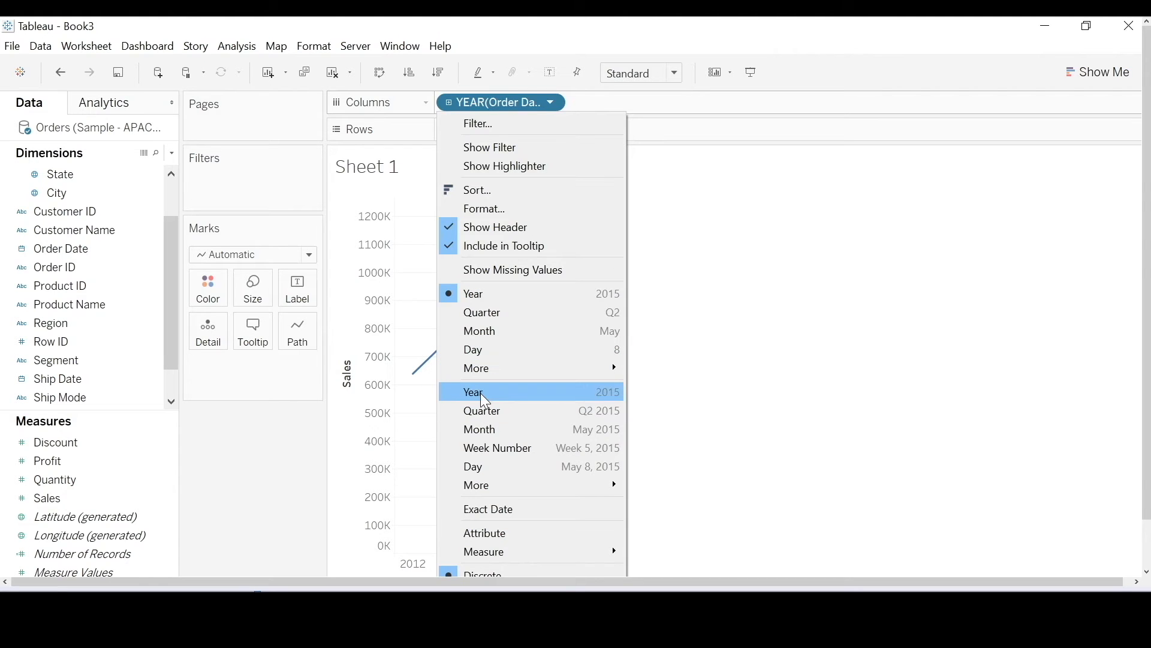
mouse_move(474, 294)
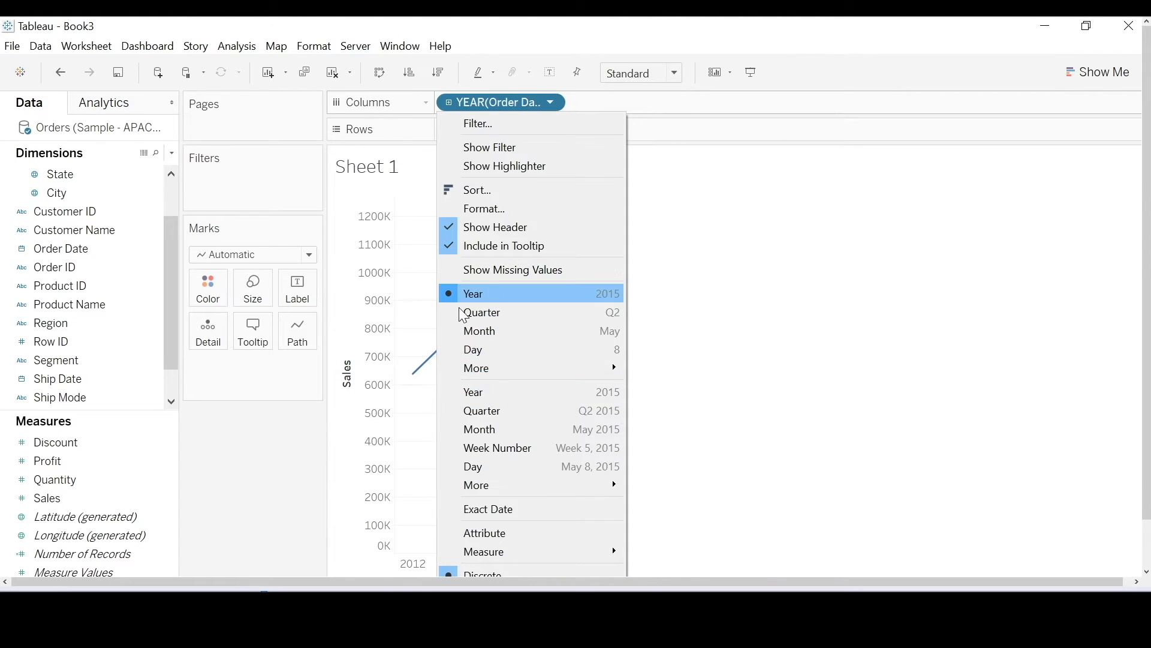
mouse_move(473, 295)
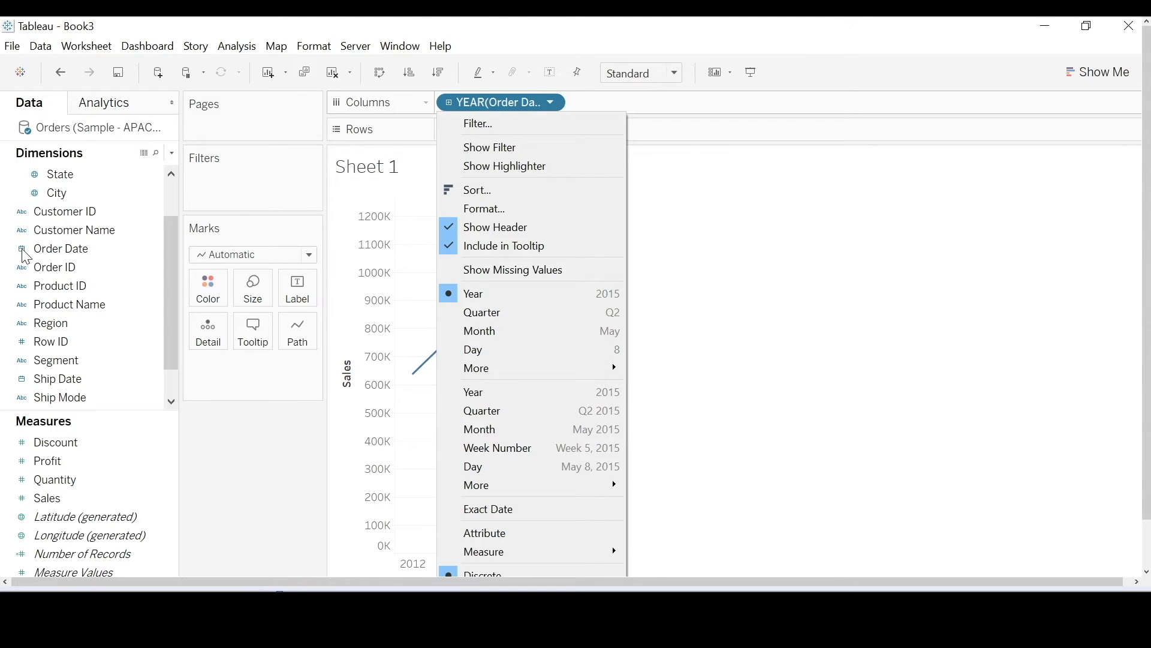
mouse_move(113, 227)
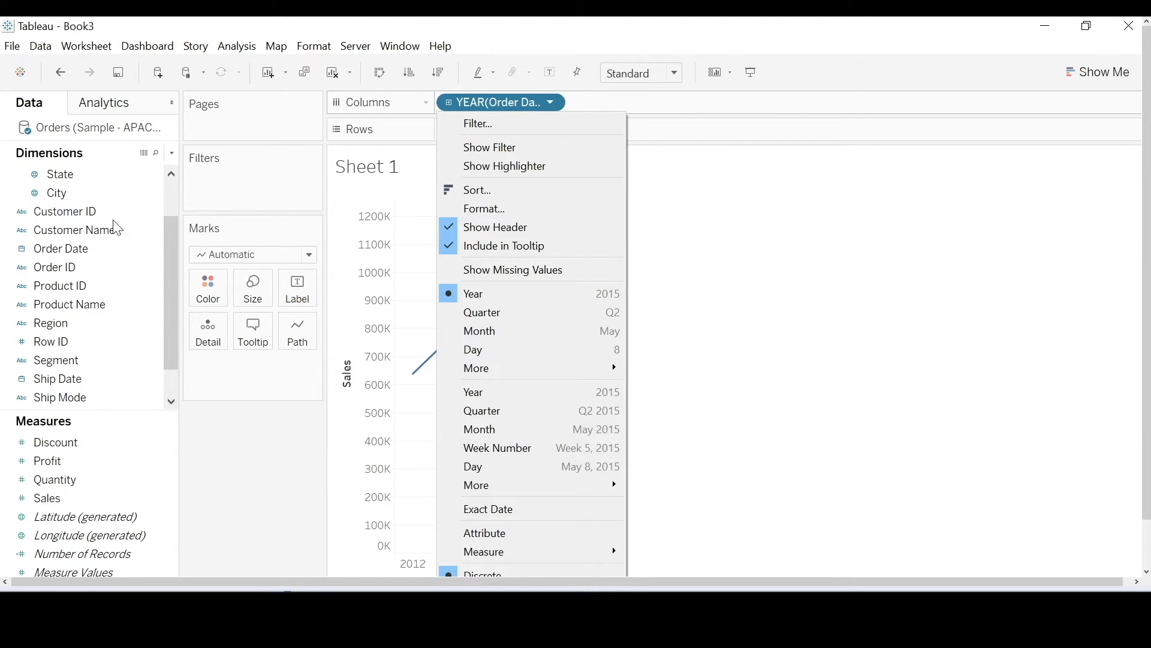
mouse_move(52, 446)
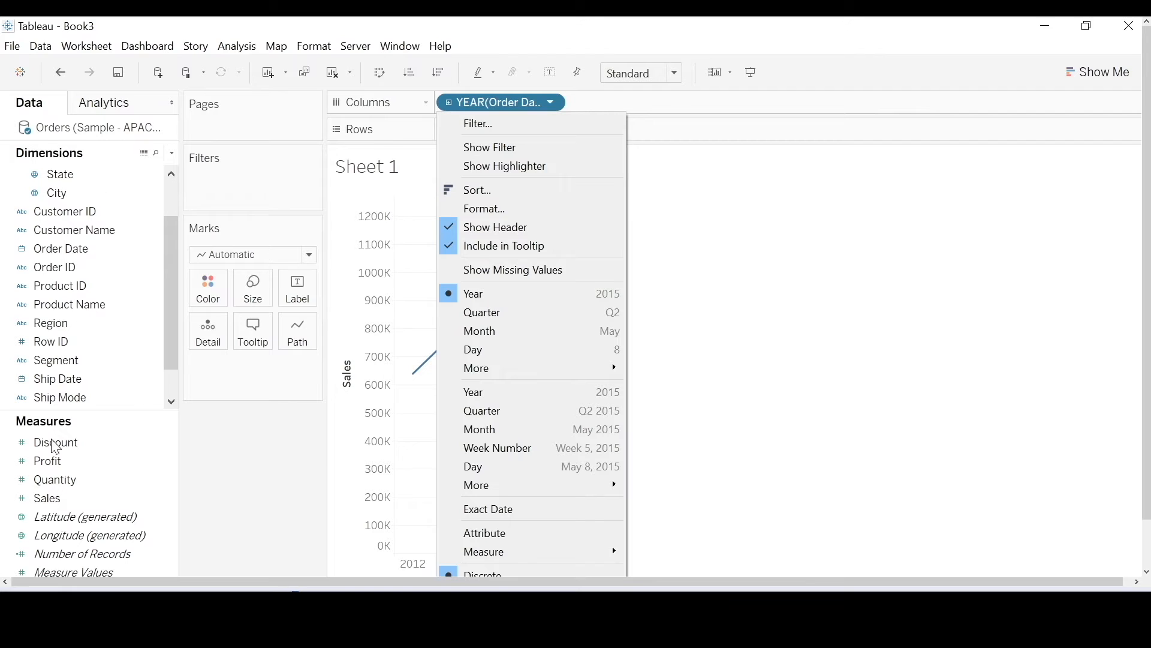
mouse_move(415, 421)
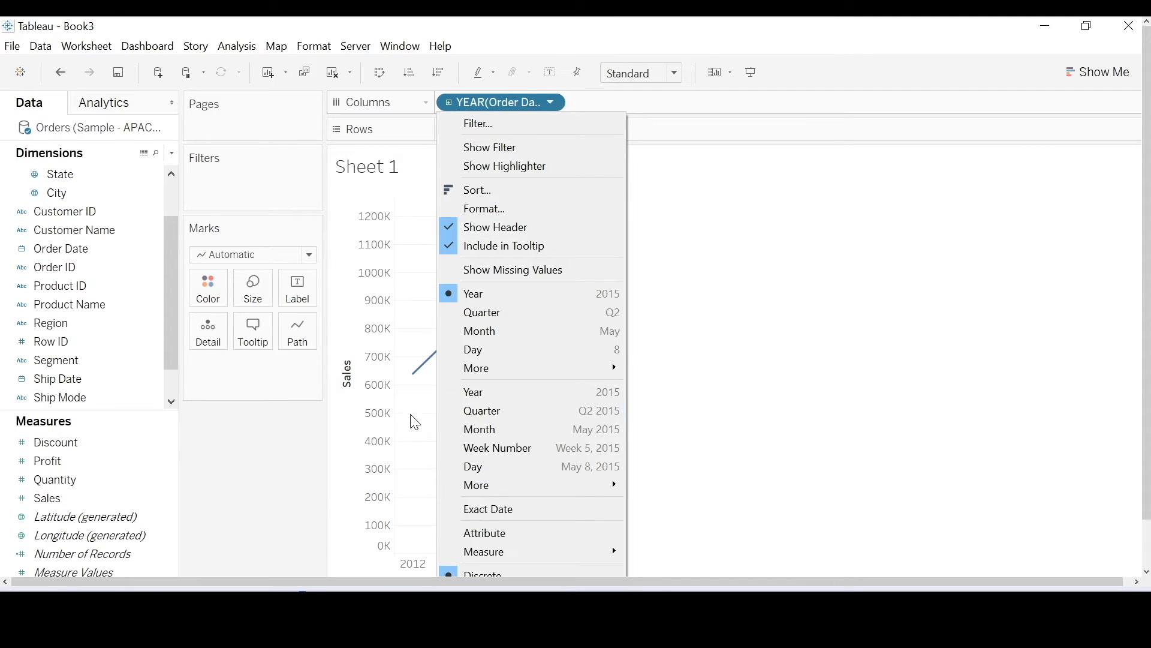
mouse_move(499, 392)
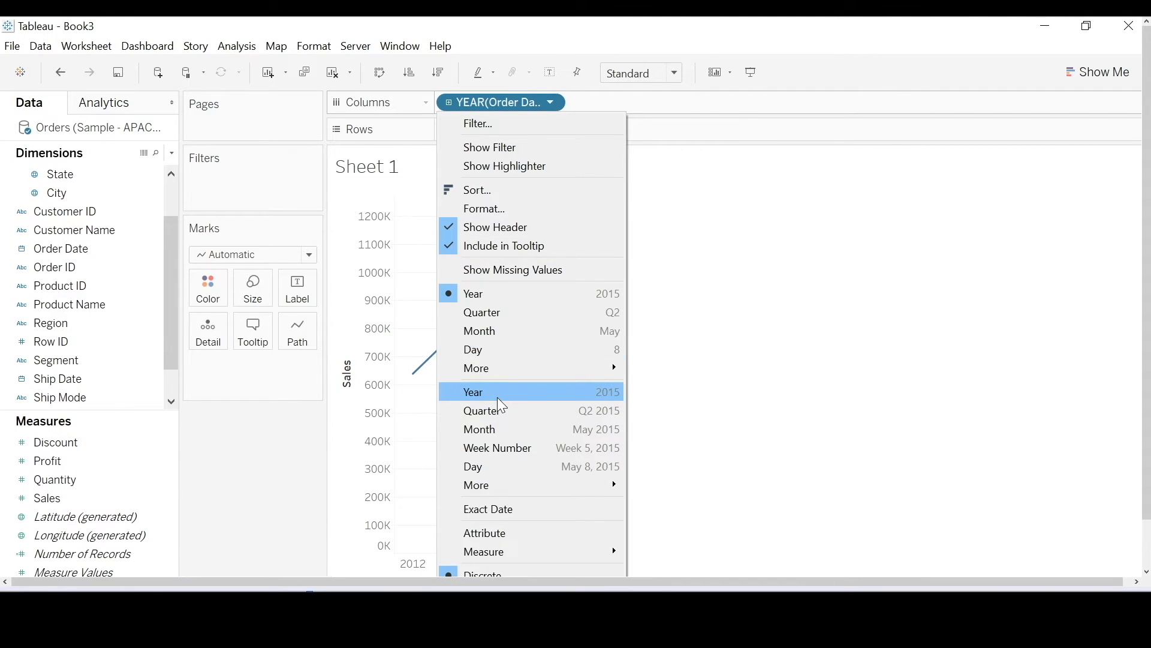
left_click(474, 392)
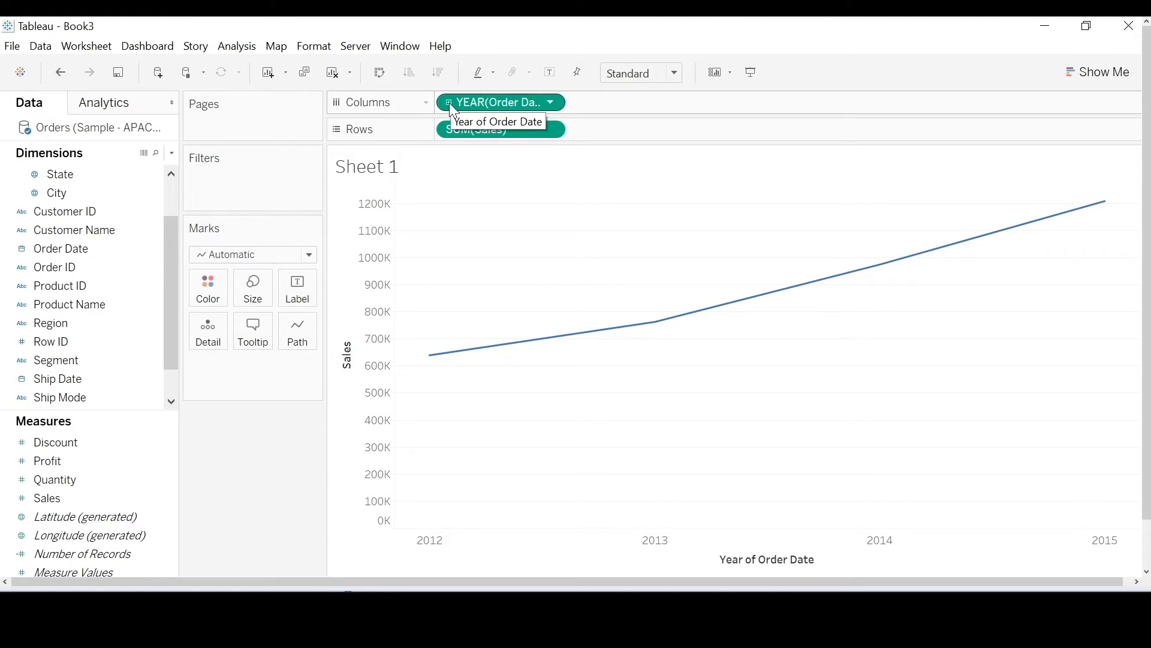
Step: Set Order Date to continuous Month, then add a new blank worksheet
left_click(550, 102)
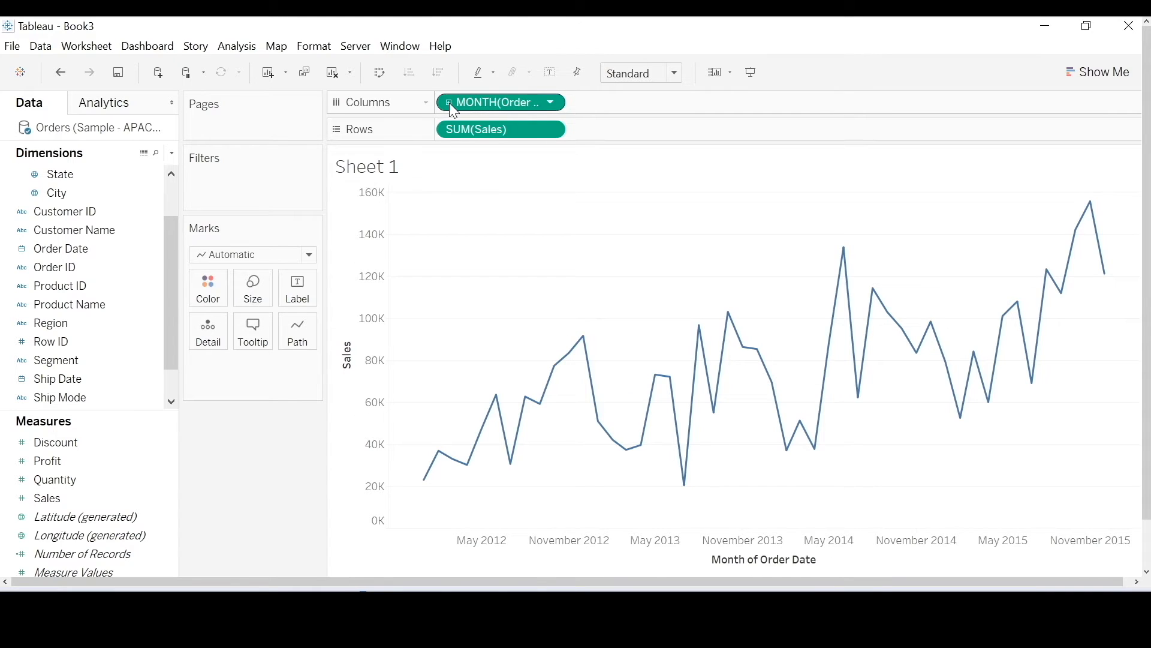
mouse_move(443, 474)
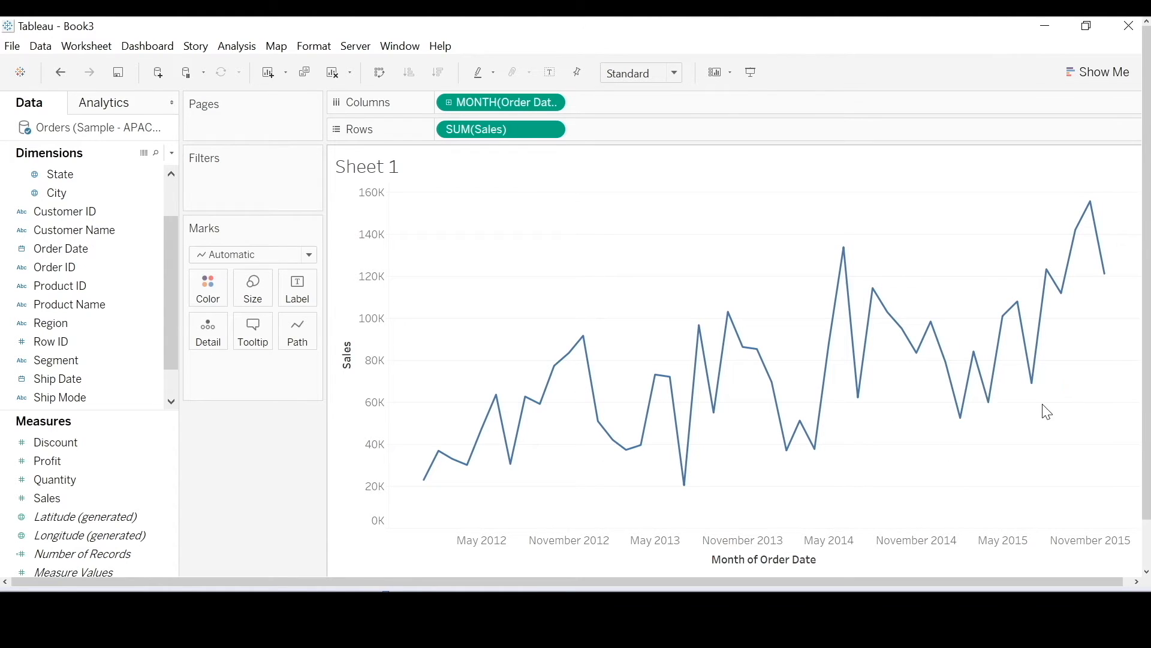
left_click(500, 102)
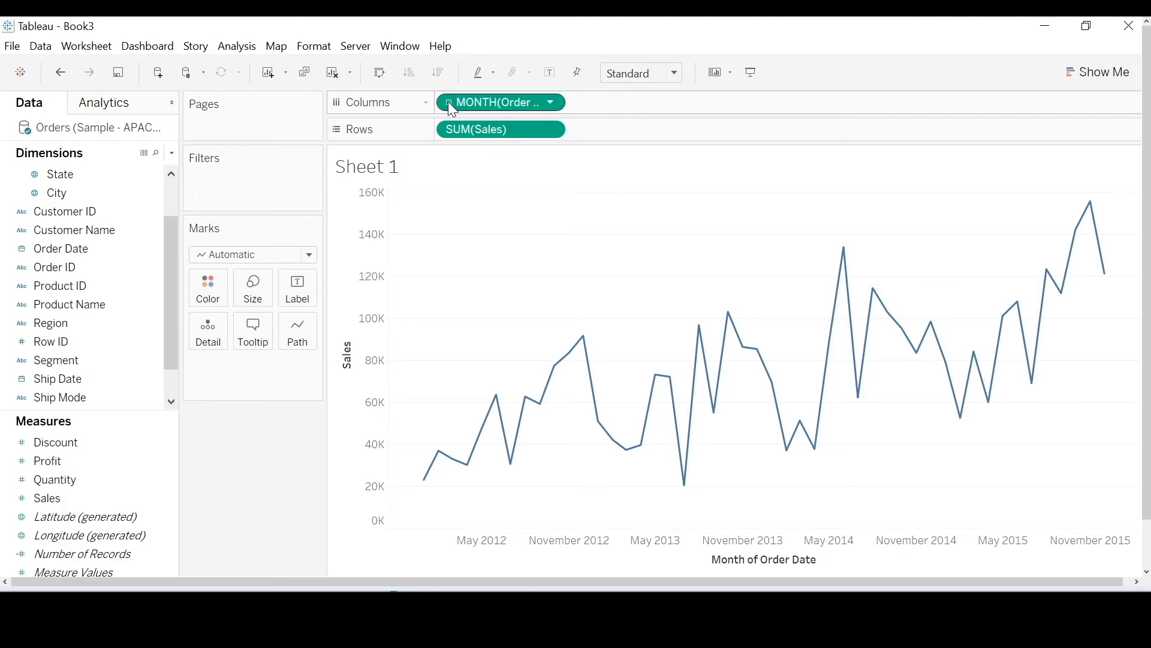
mouse_move(501, 102)
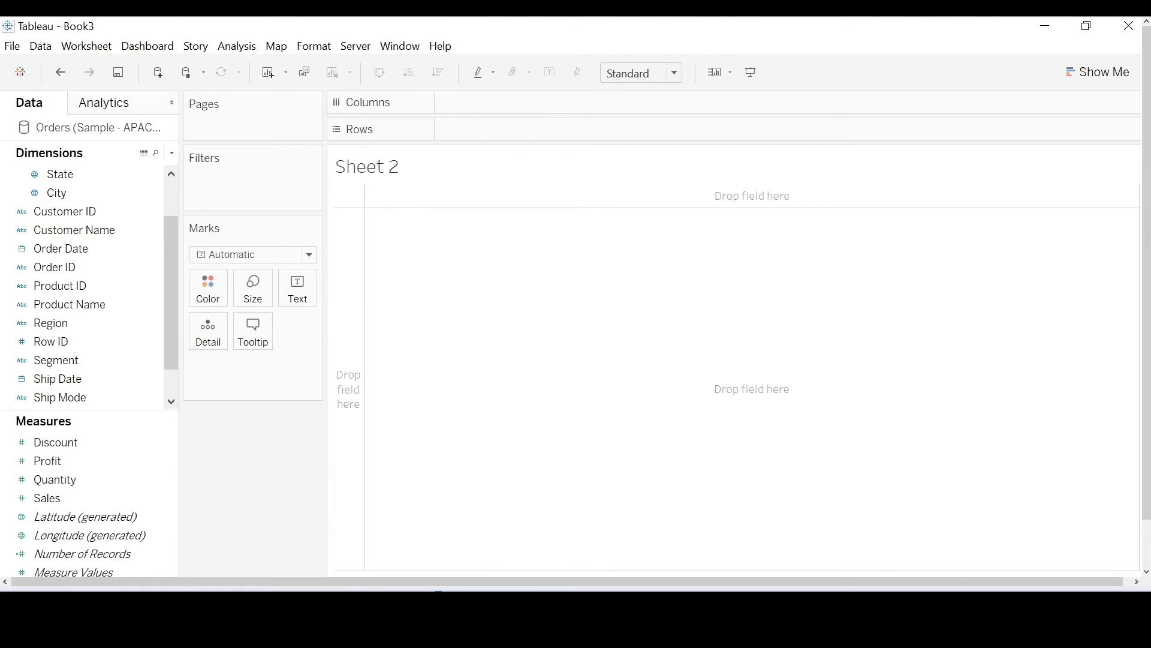
mouse_move(186, 453)
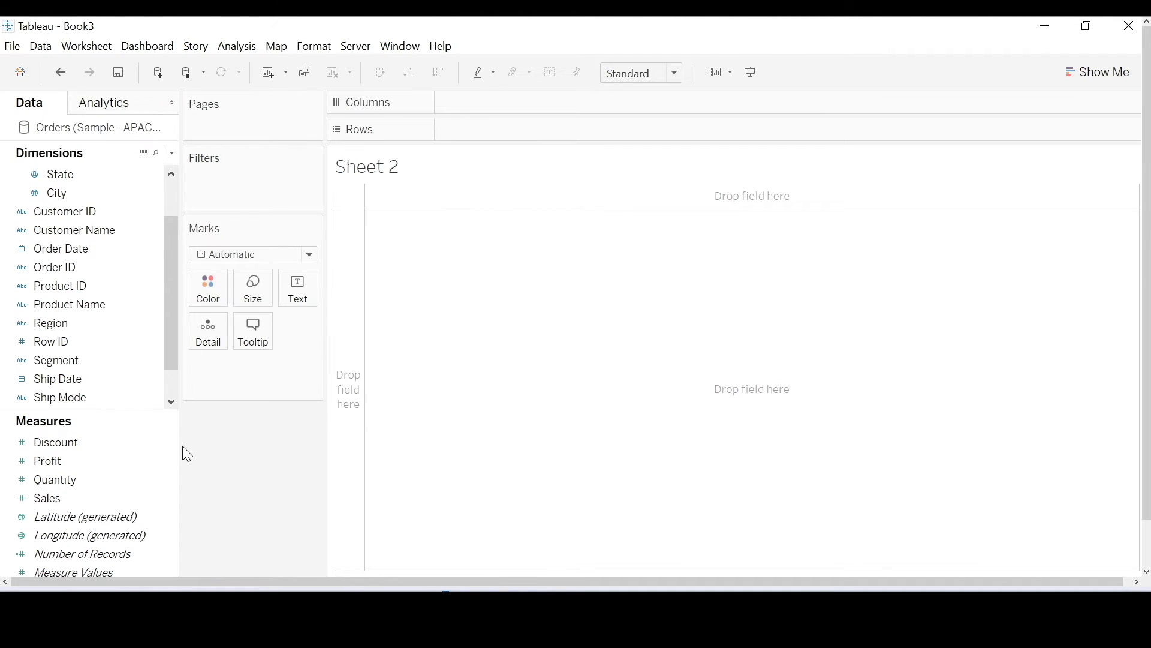
Step: Place Sales on Rows and MONTH(Order Date) on Columns
left_click_drag(47, 498, 499, 130)
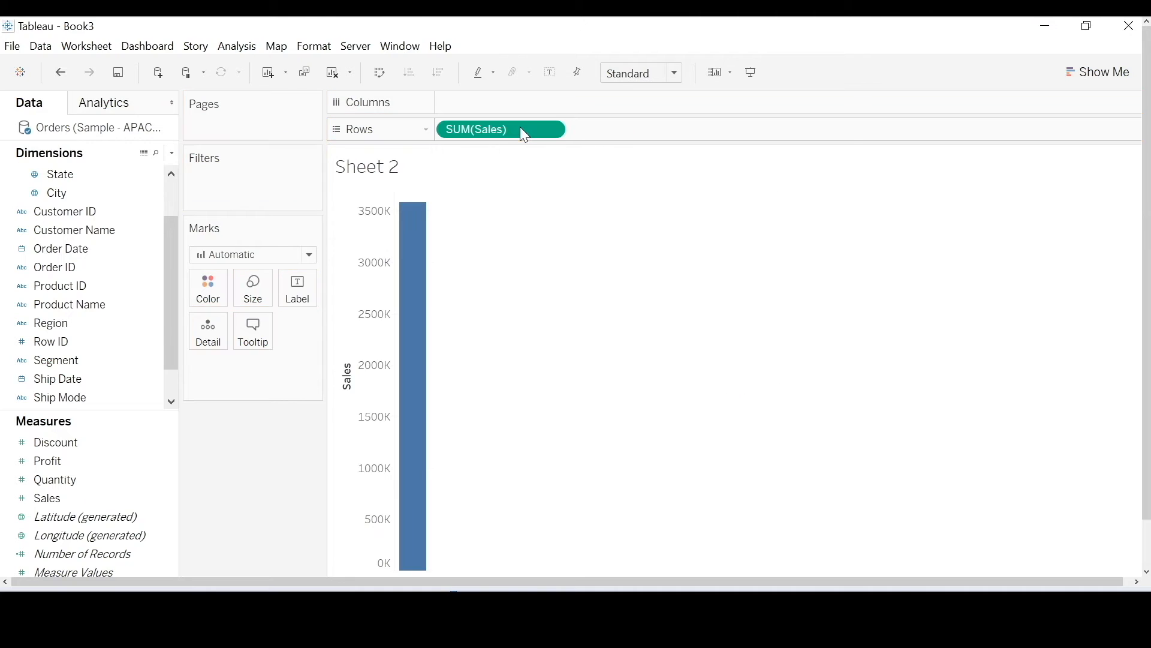
left_click_drag(61, 248, 470, 136)
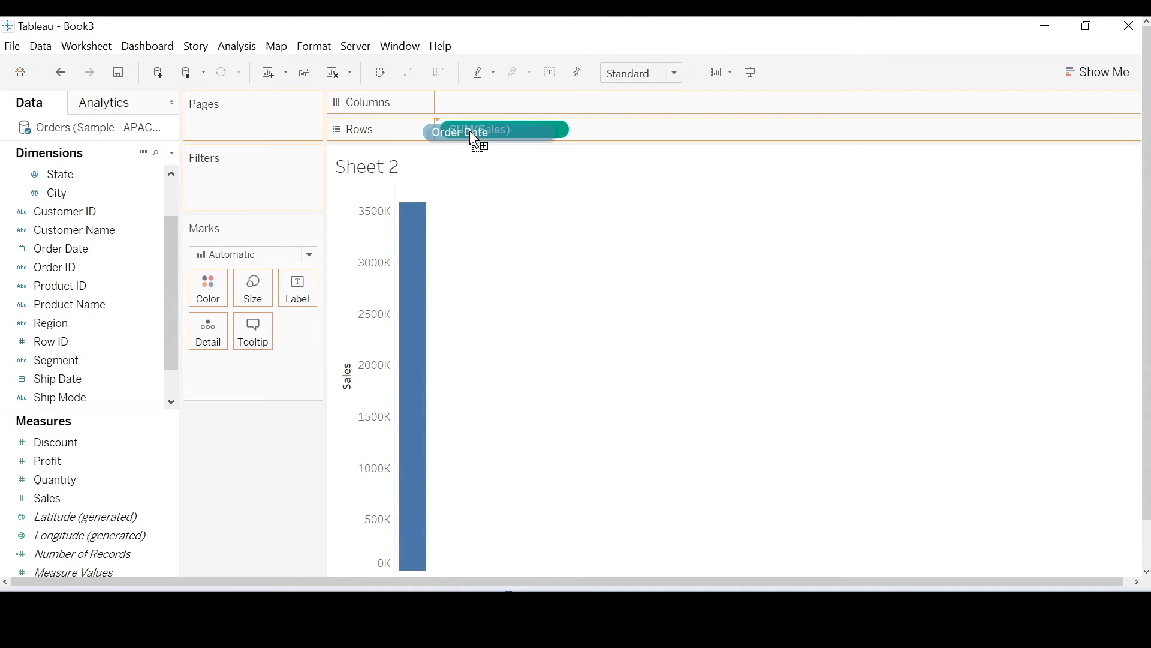
left_click_drag(470, 138, 500, 130)
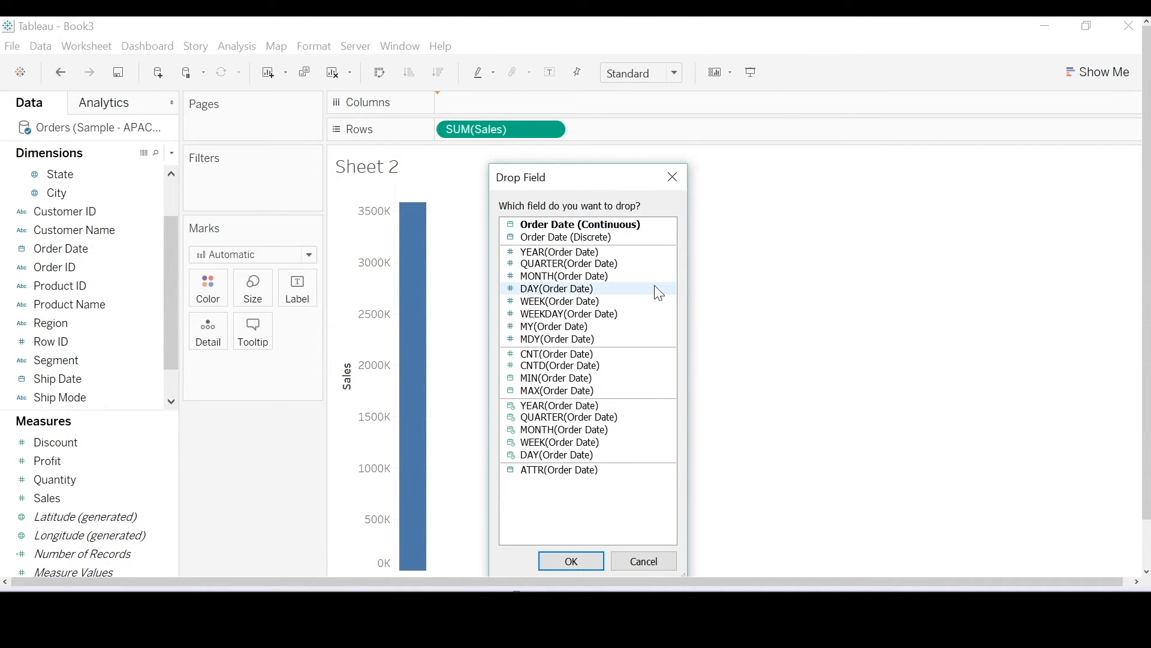
left_click(563, 277)
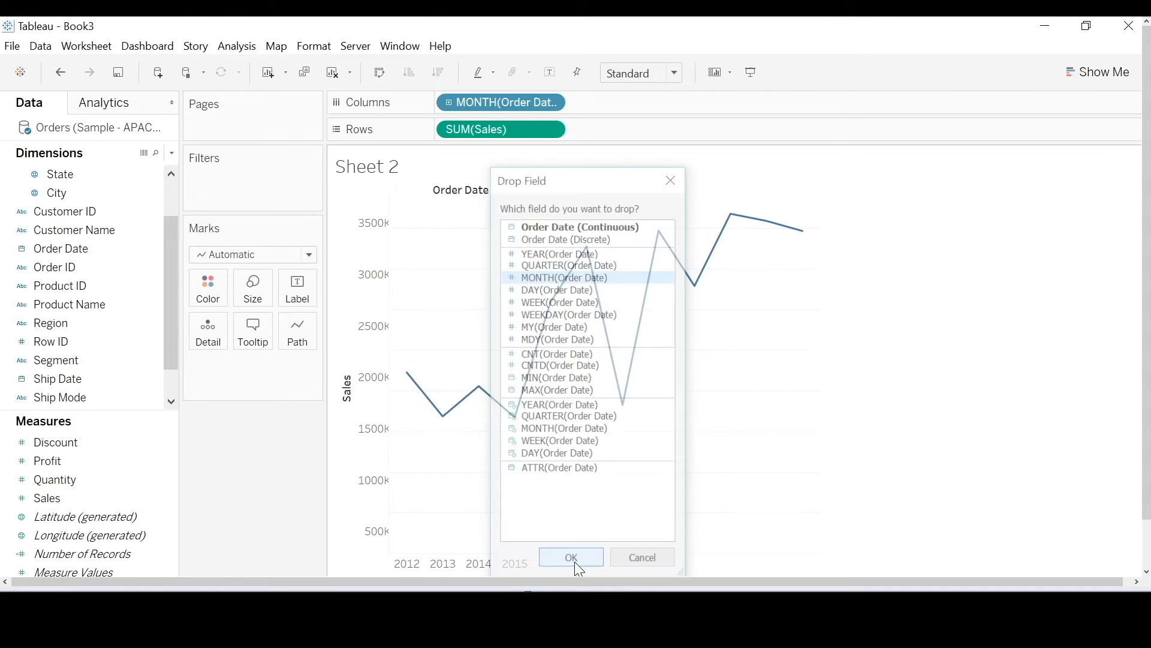
left_click(571, 557)
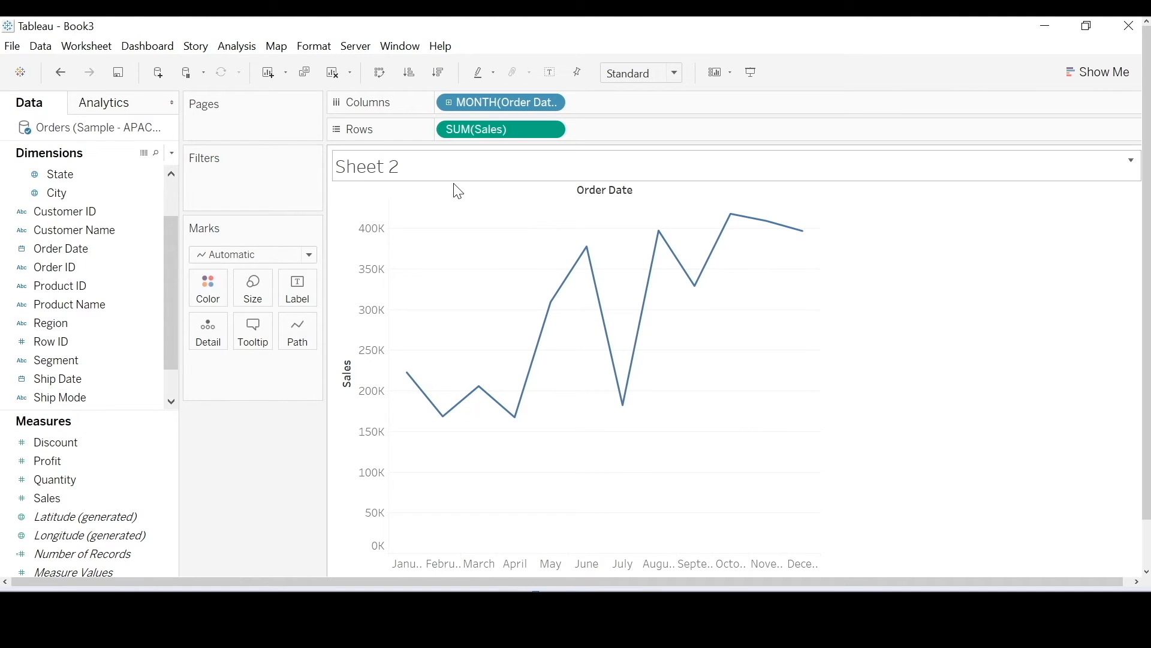
Step: Change the mark type to Bar
left_click(252, 255)
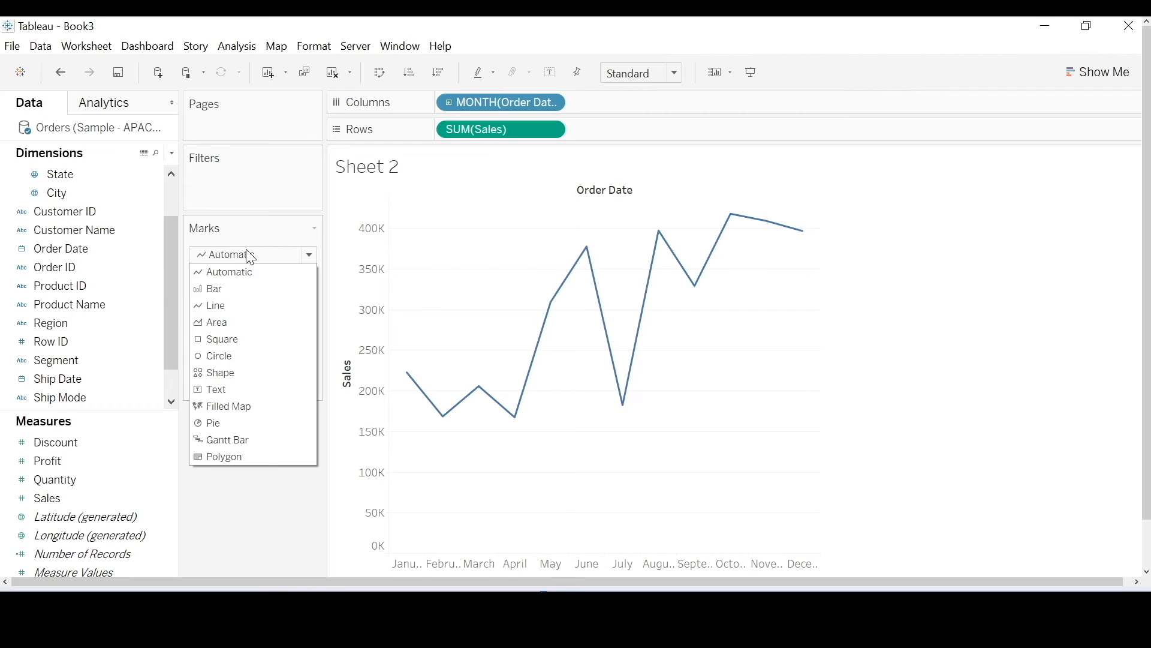
left_click(213, 288)
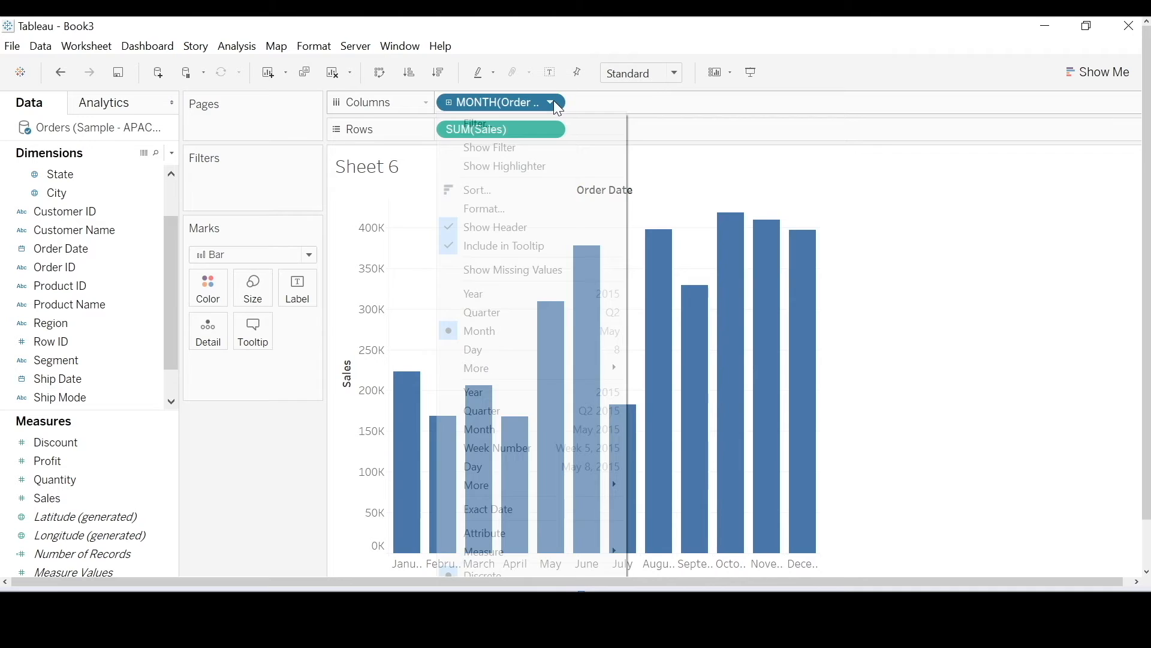
mouse_move(534, 430)
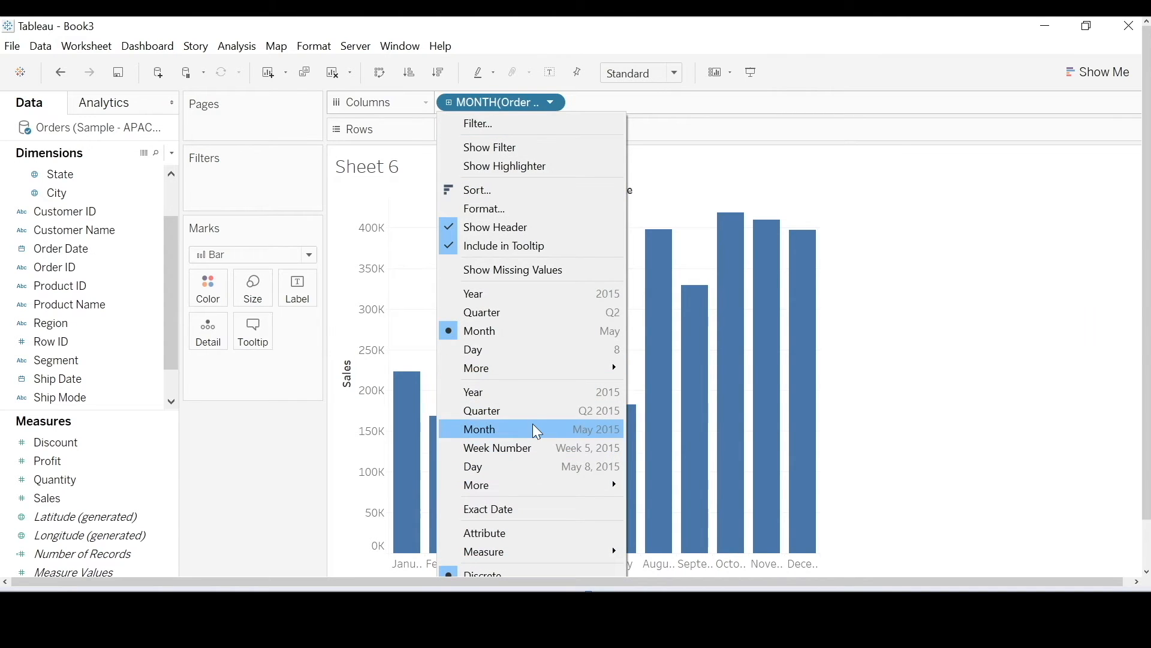
Step: Make MONTH(Order Date) a continuous chronological month axis
left_click(479, 428)
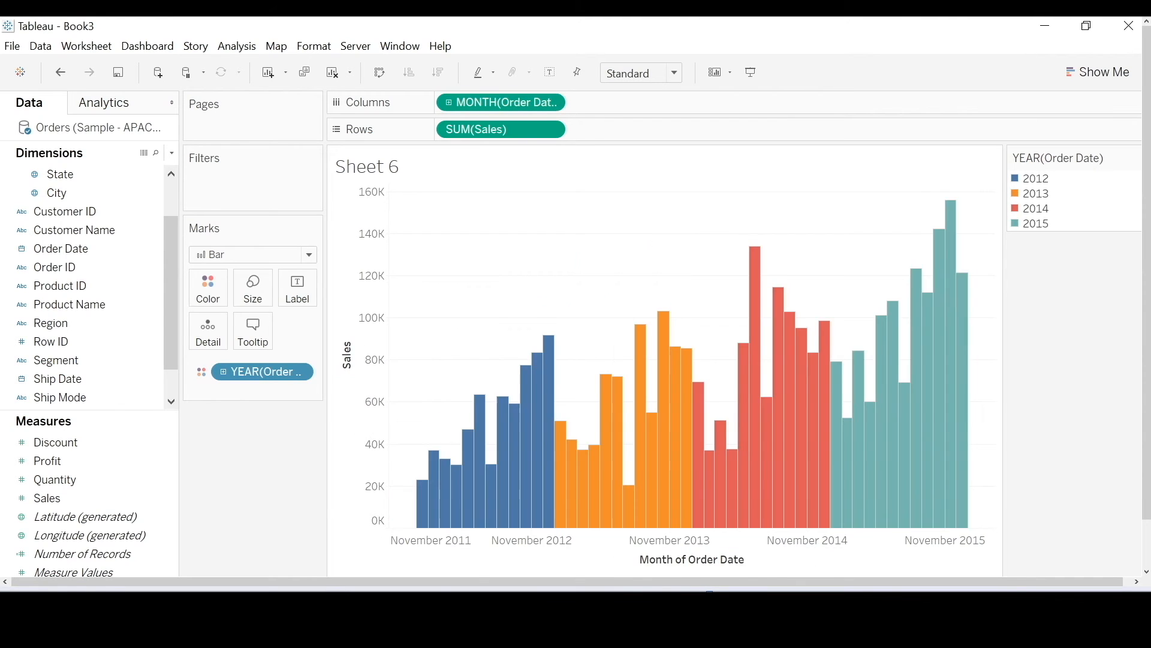
mouse_move(233, 556)
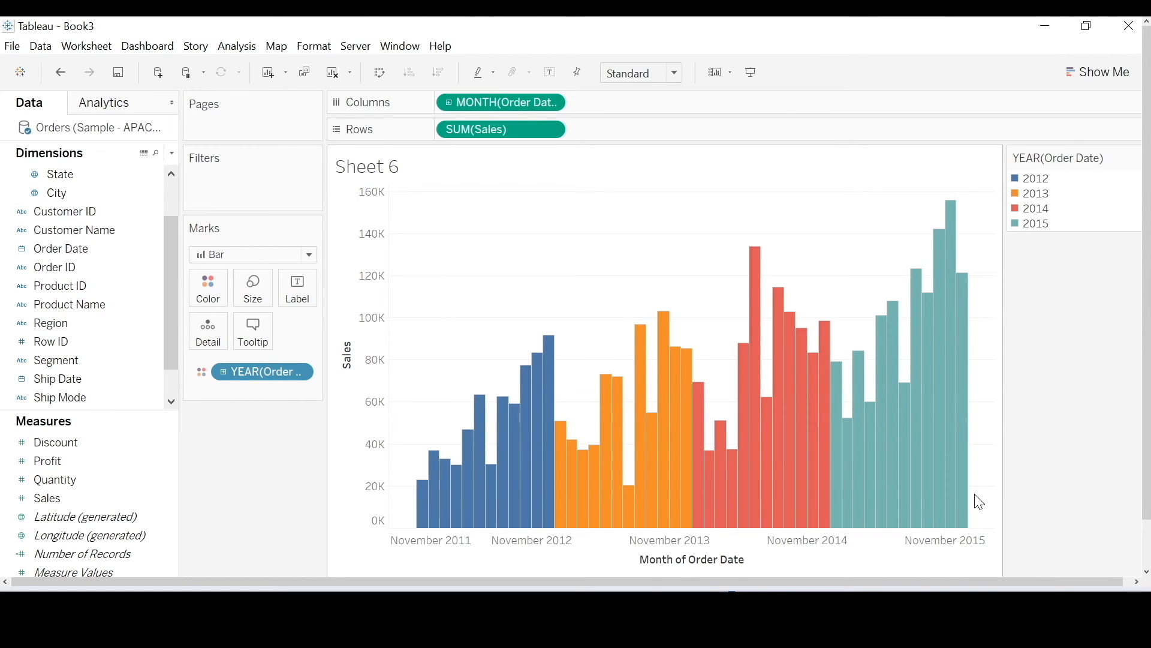
mouse_move(1017, 495)
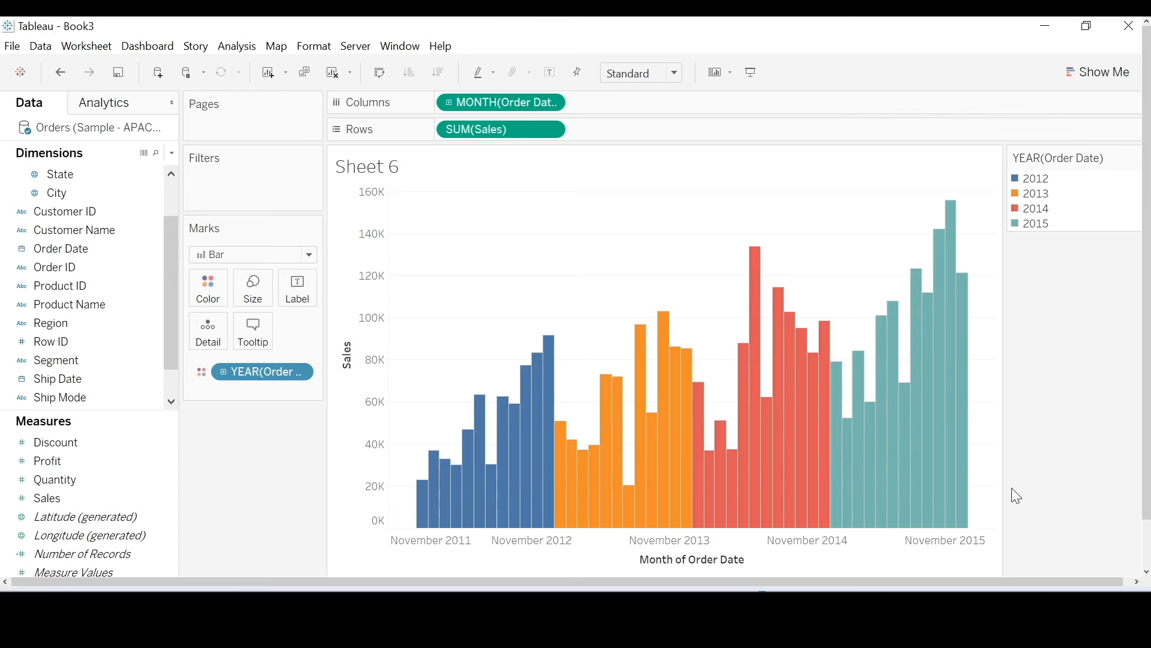
mouse_move(689, 510)
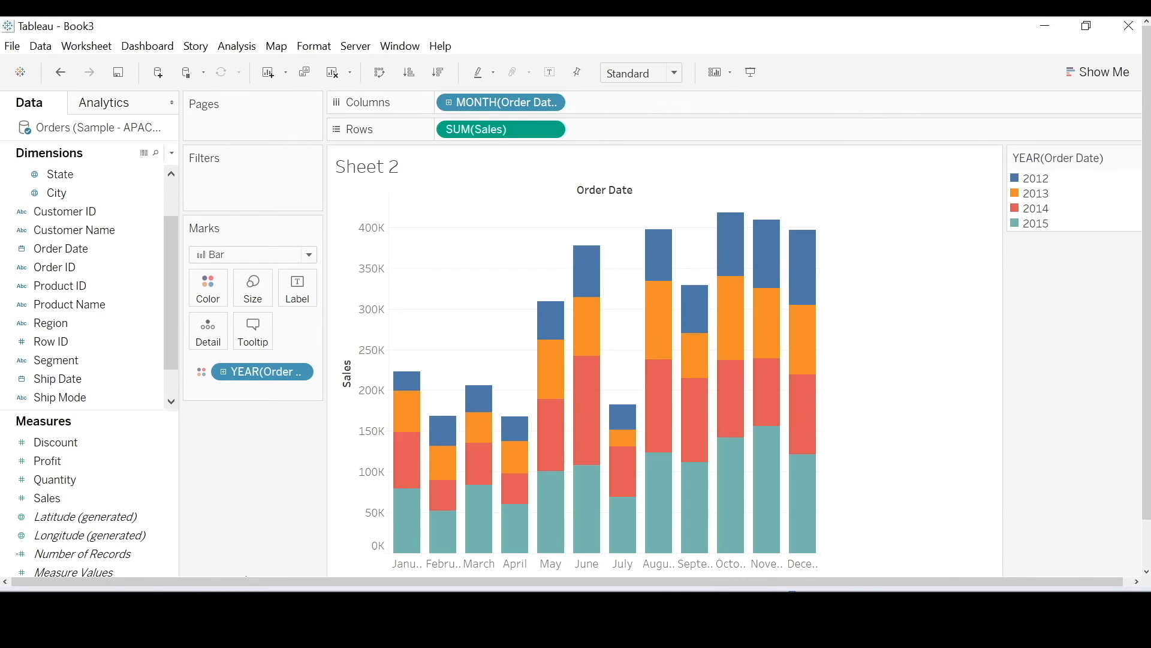
mouse_move(406, 382)
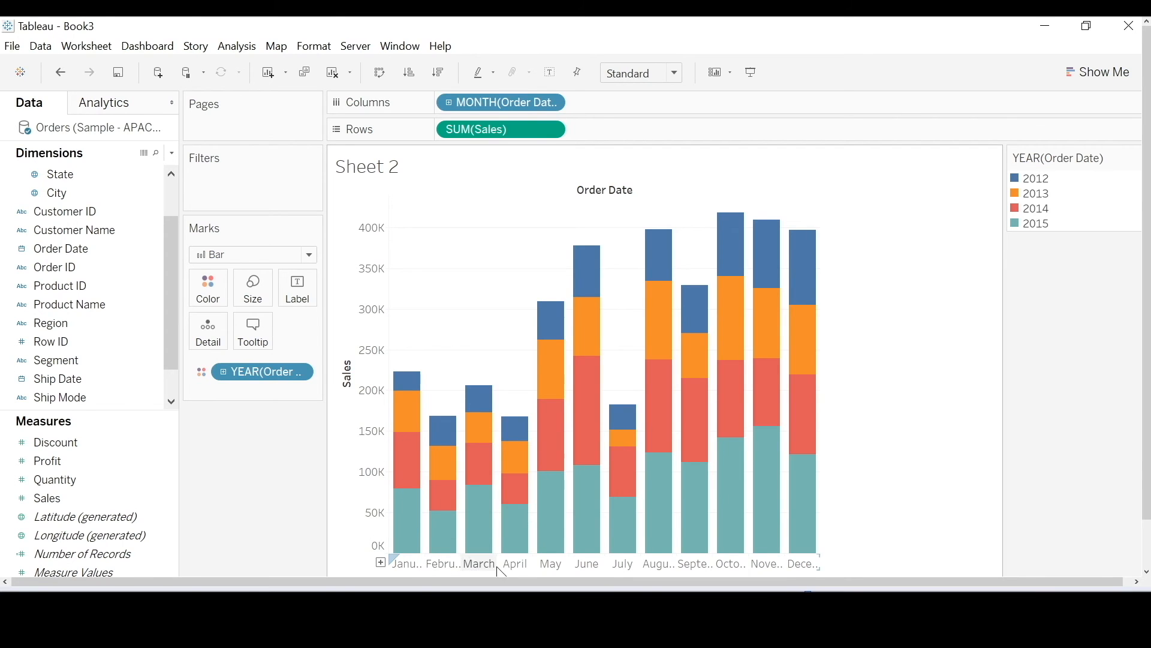
mouse_move(406, 459)
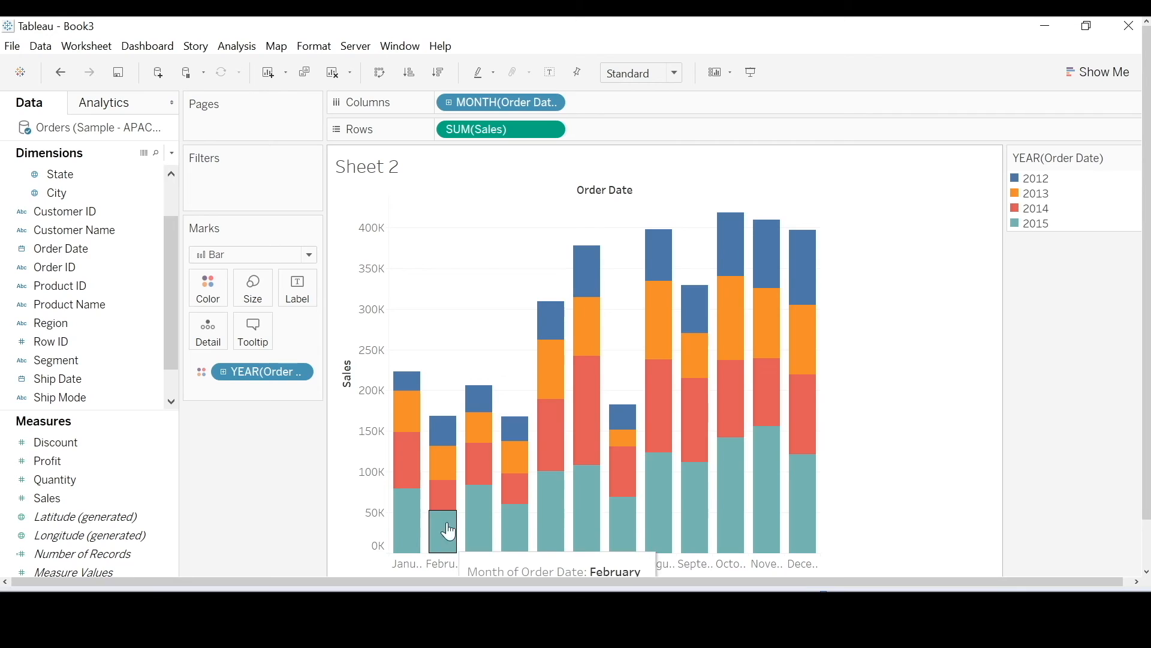
mouse_move(261, 503)
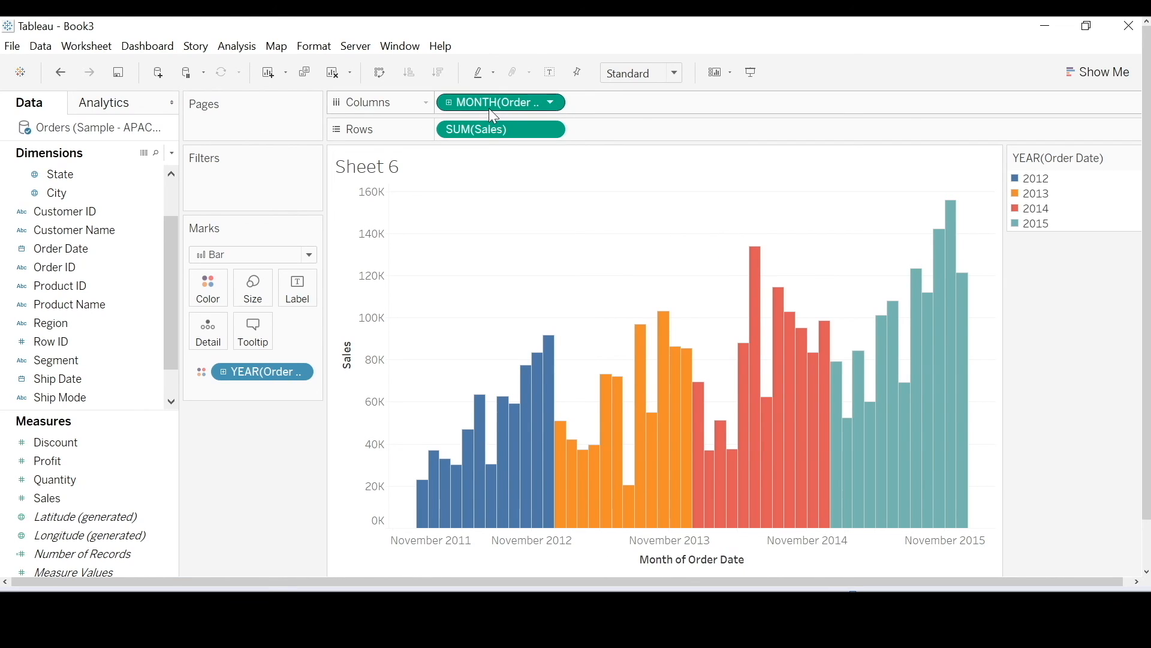
mouse_move(500, 102)
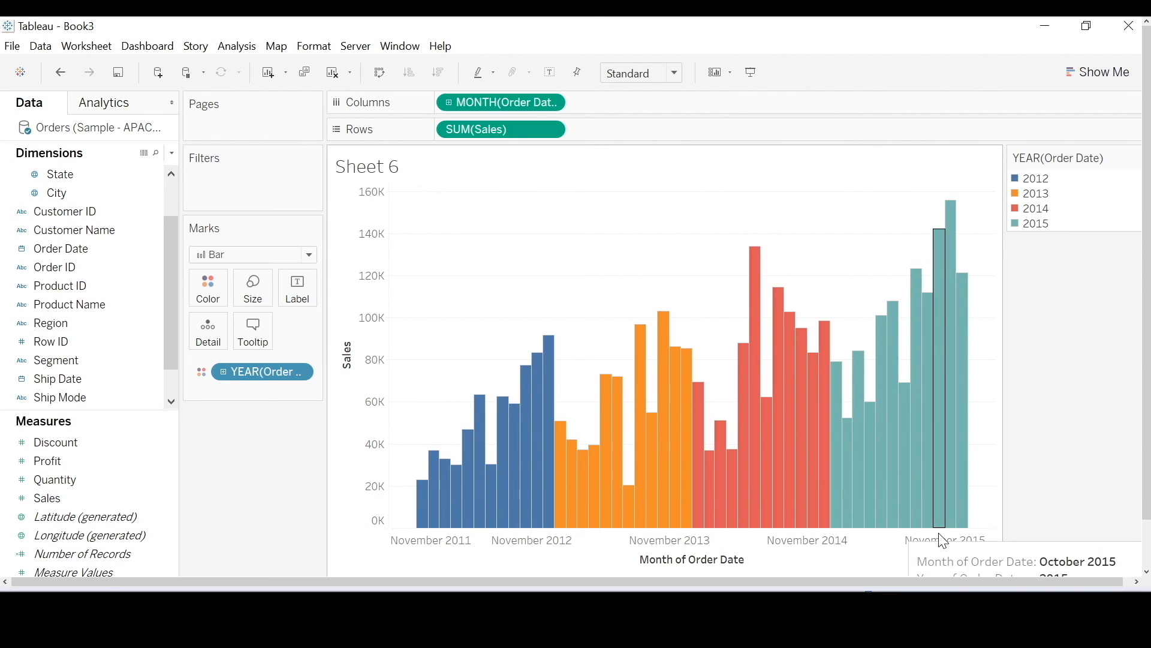
mouse_move(572, 572)
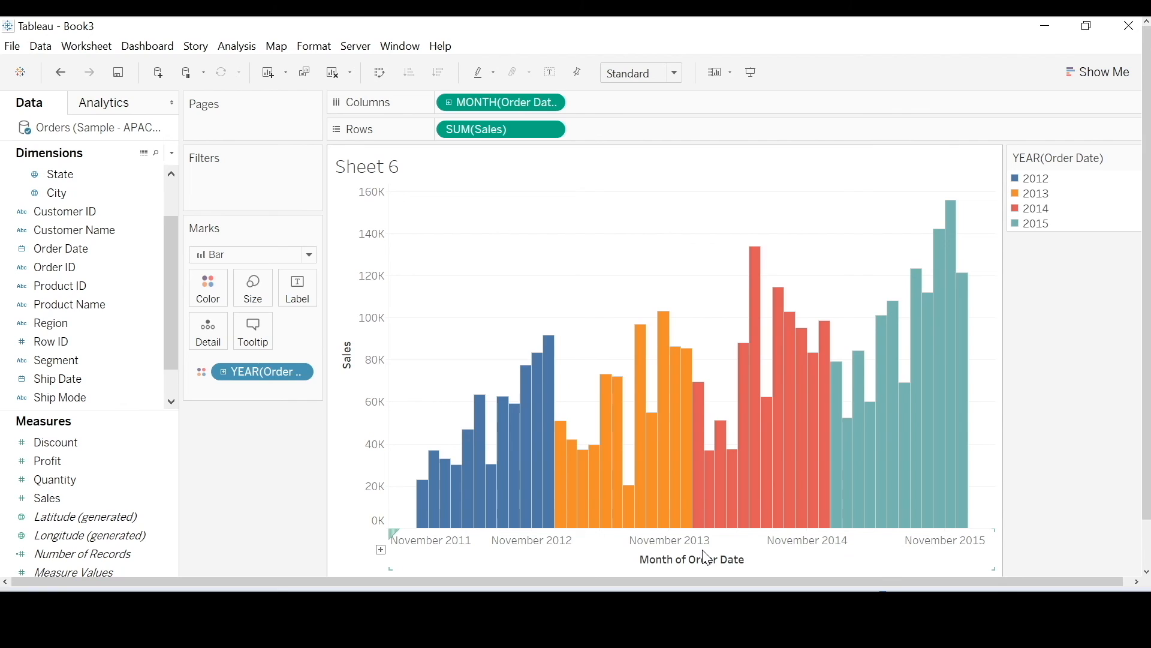
mouse_move(711, 561)
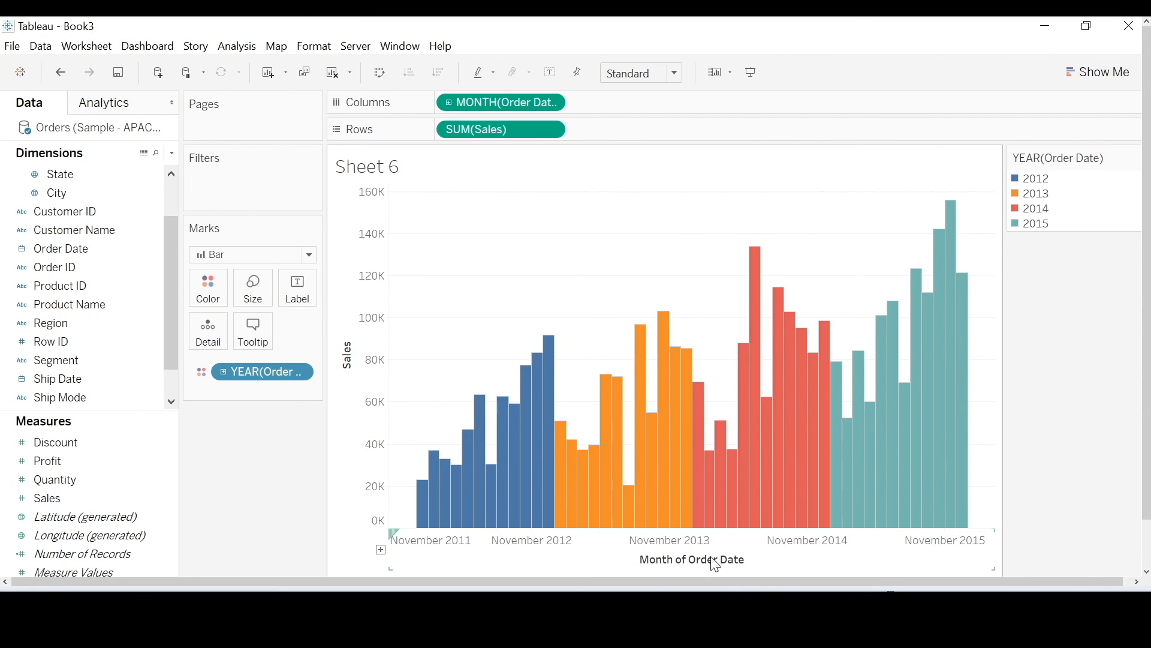